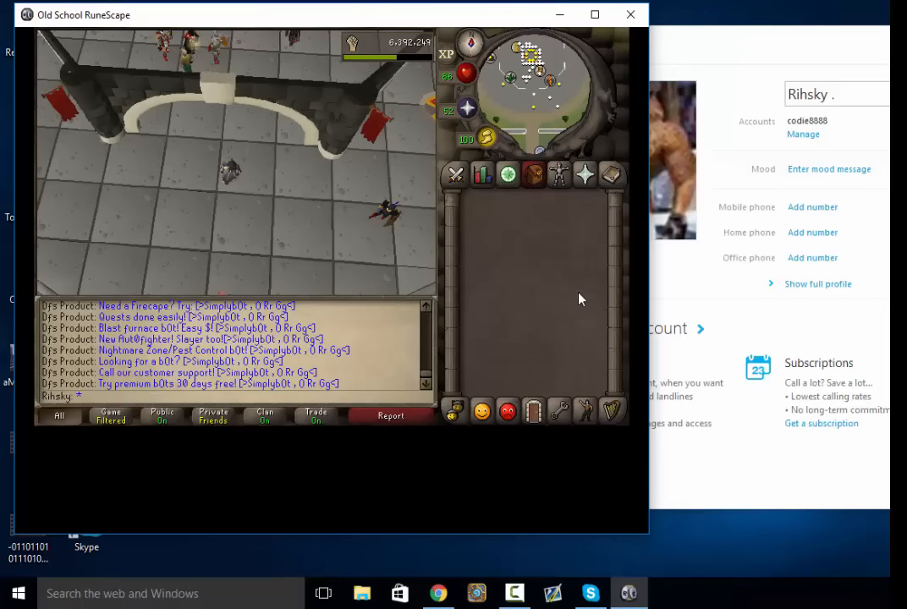
{"action": "mouse_move", "coordinate": [534, 308]}
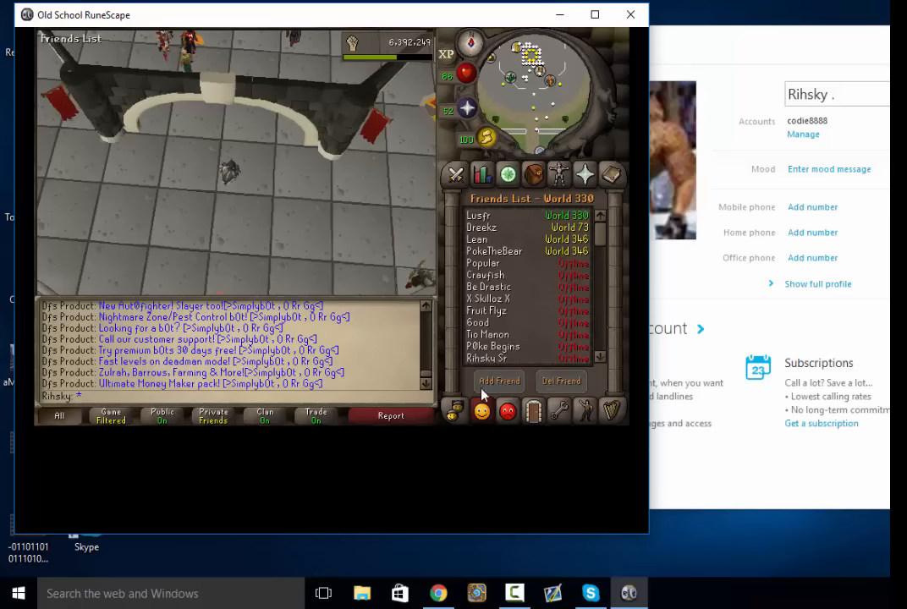
{"action": "mouse_move", "coordinate": [538, 226]}
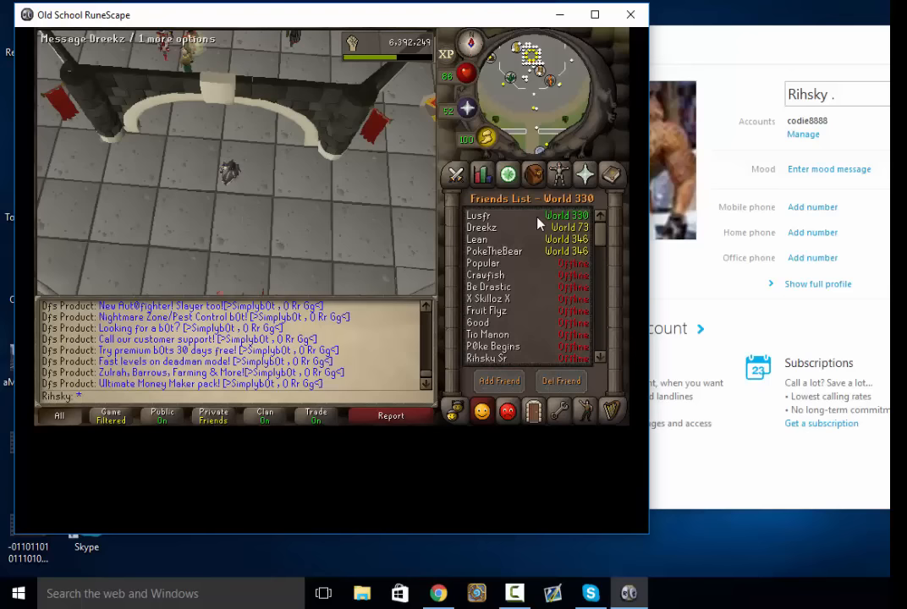
- Call Tim, then Tim I Sparc Mac, and hang up the unanswered call
{"action": "left_click", "coordinate": [533, 174]}
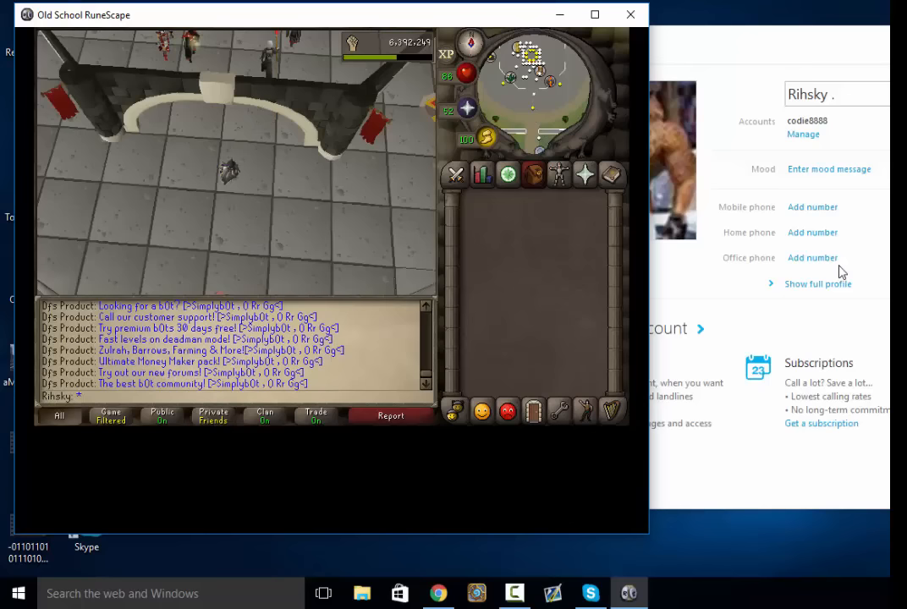
{"action": "mouse_move", "coordinate": [758, 301]}
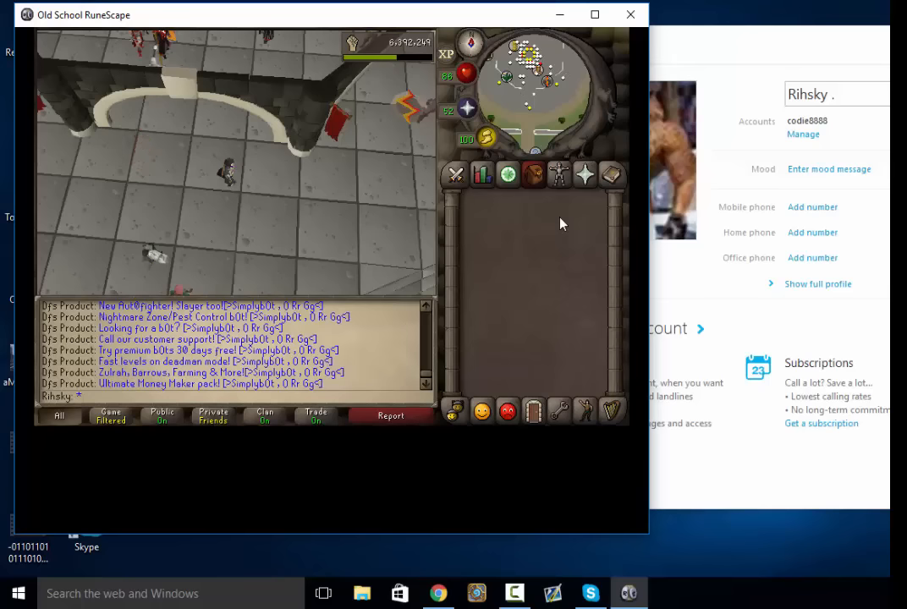
{"action": "mouse_move", "coordinate": [516, 304]}
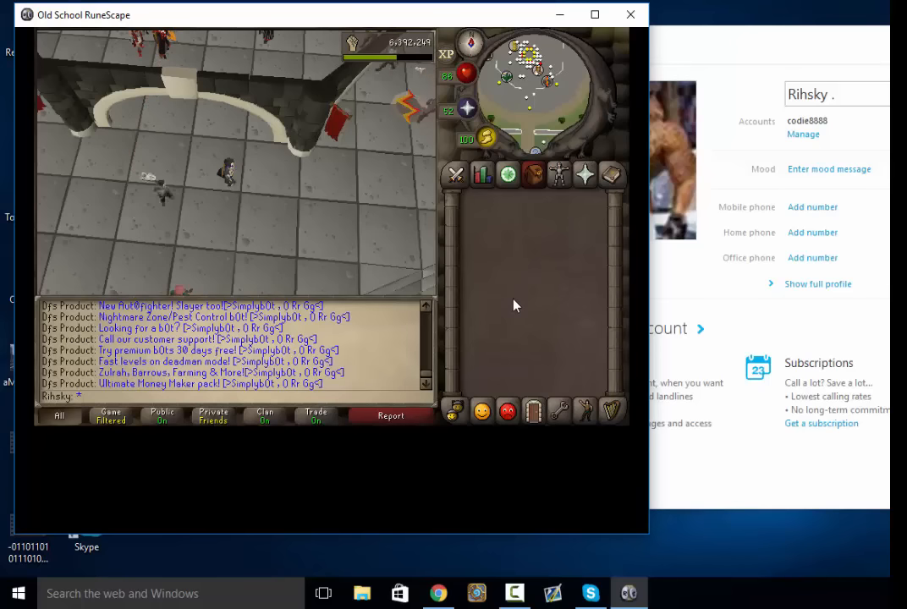
{"action": "left_click", "coordinate": [589, 593]}
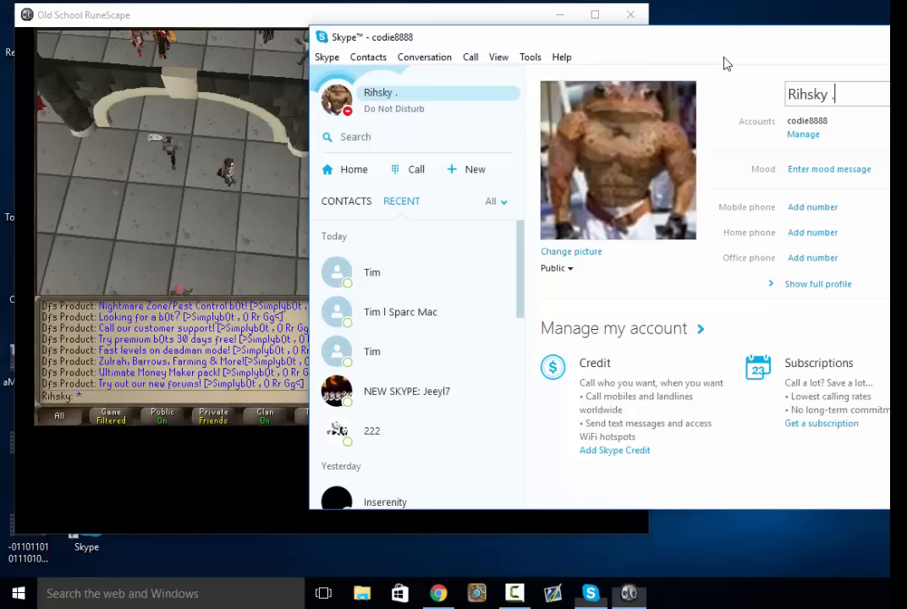
{"action": "left_click", "coordinate": [372, 270]}
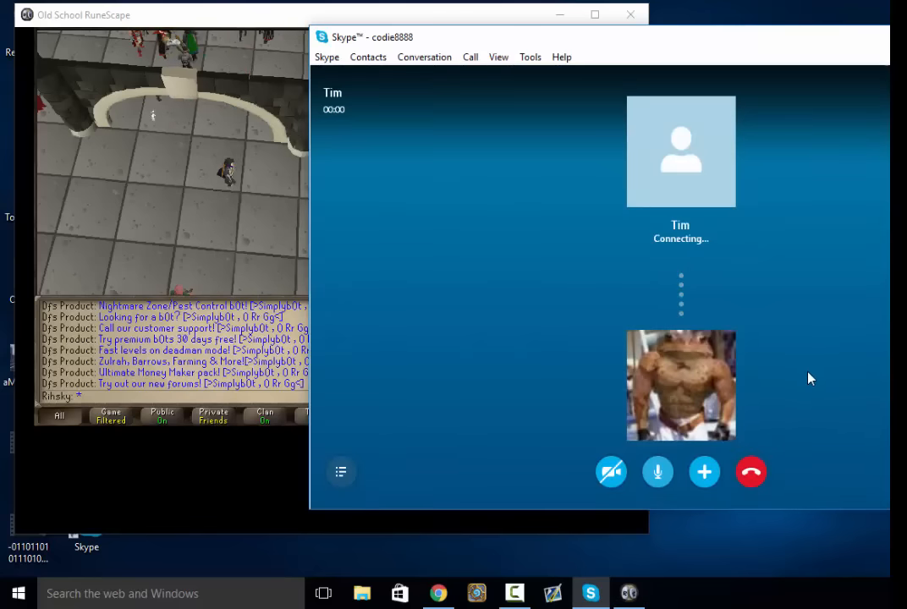
{"action": "left_click", "coordinate": [750, 473]}
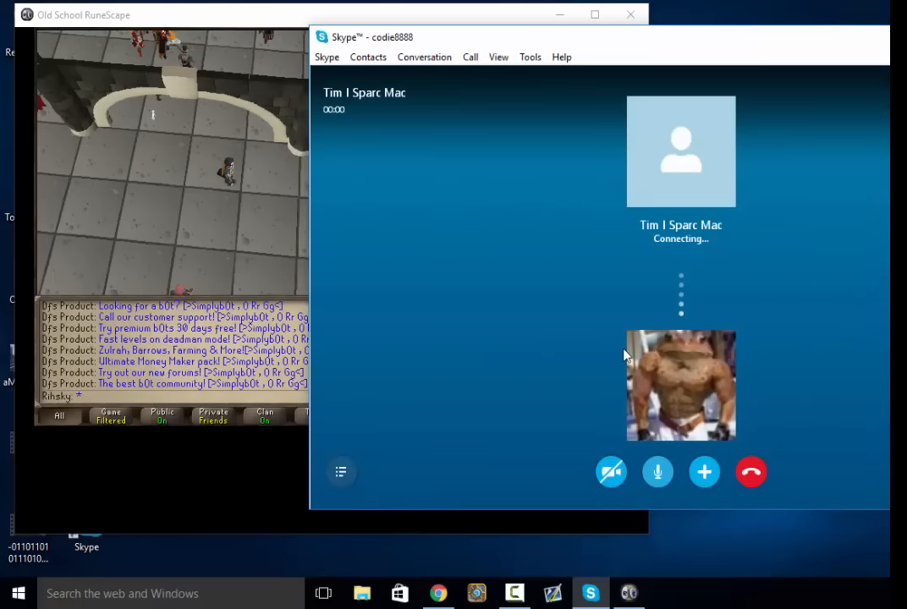
{"action": "left_click", "coordinate": [750, 472]}
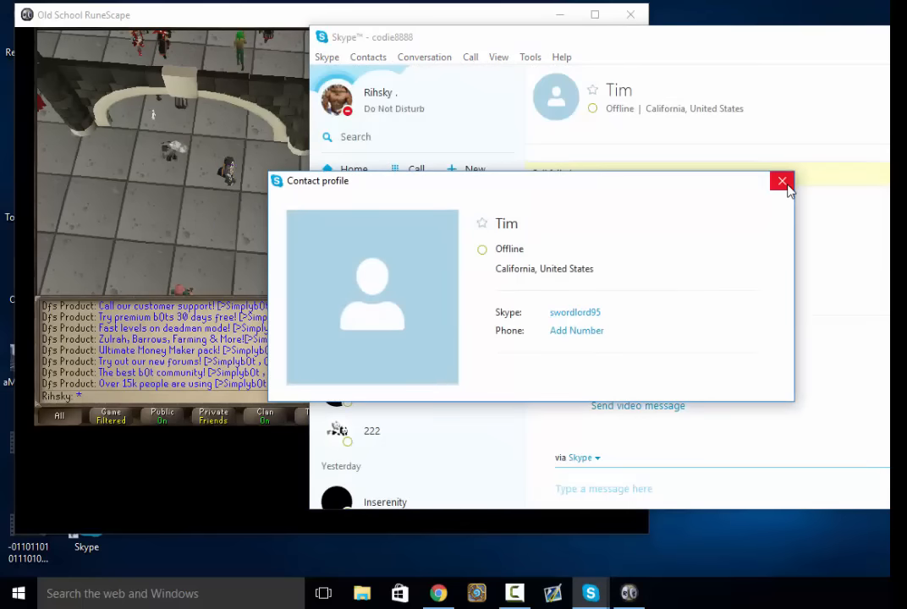
- View Tim I Sparc Mac's and the other Tim's offline profiles, then close them
{"action": "left_click", "coordinate": [782, 183]}
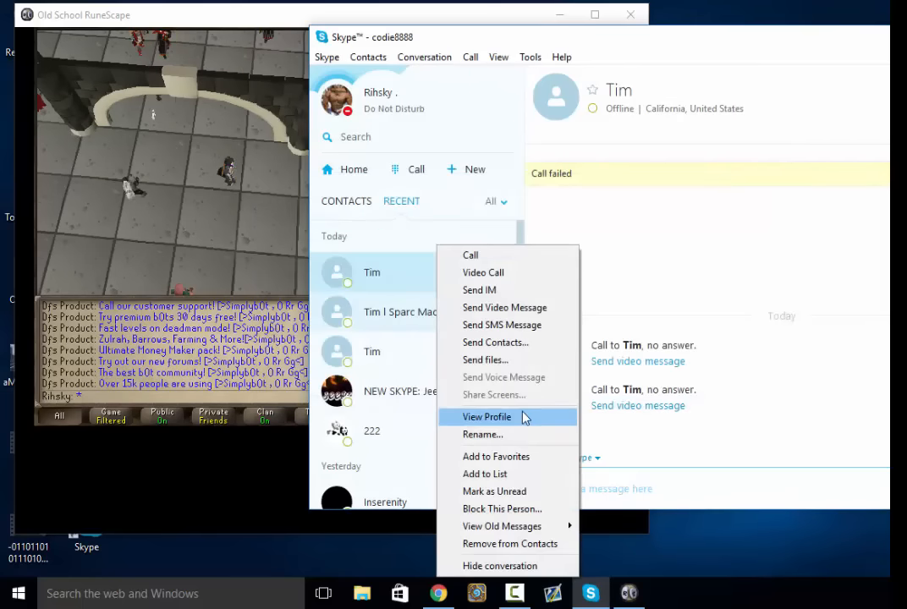
{"action": "left_click", "coordinate": [487, 416]}
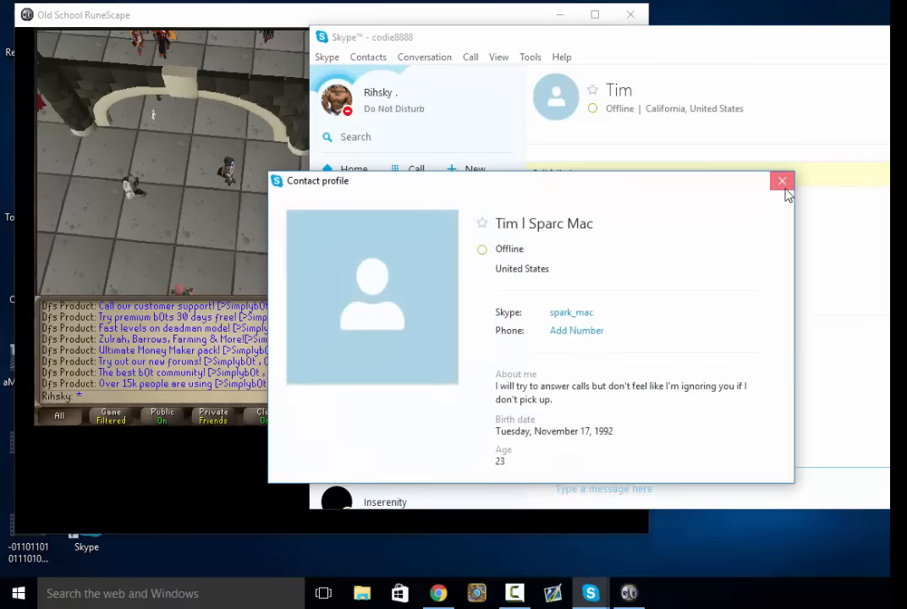
{"action": "left_click", "coordinate": [782, 181]}
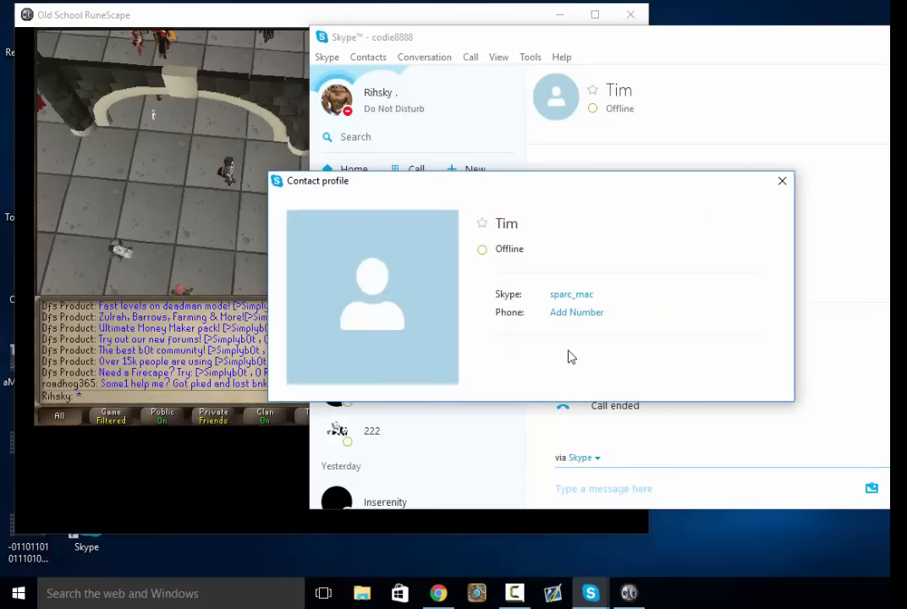
{"action": "left_click", "coordinate": [781, 179]}
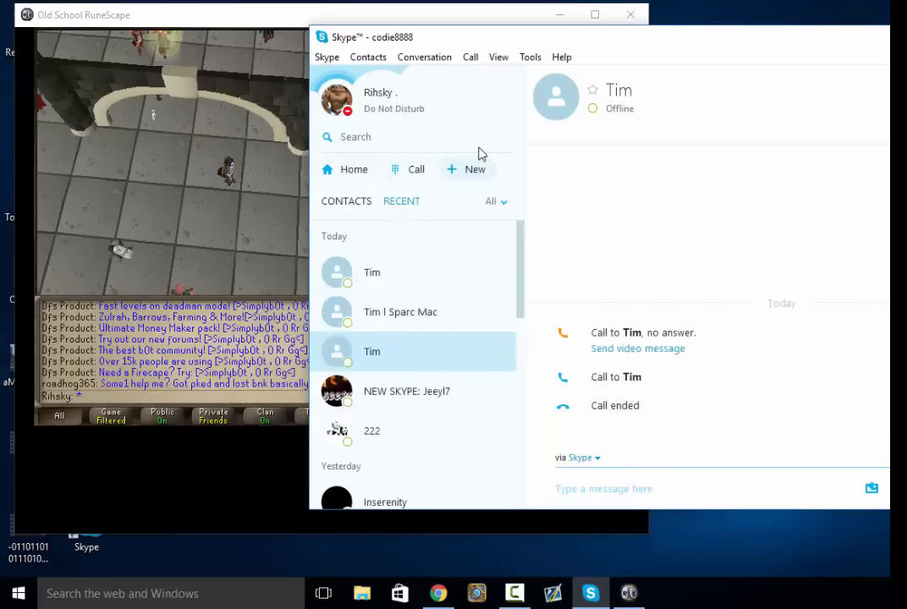
{"action": "type", "text": "tim"}
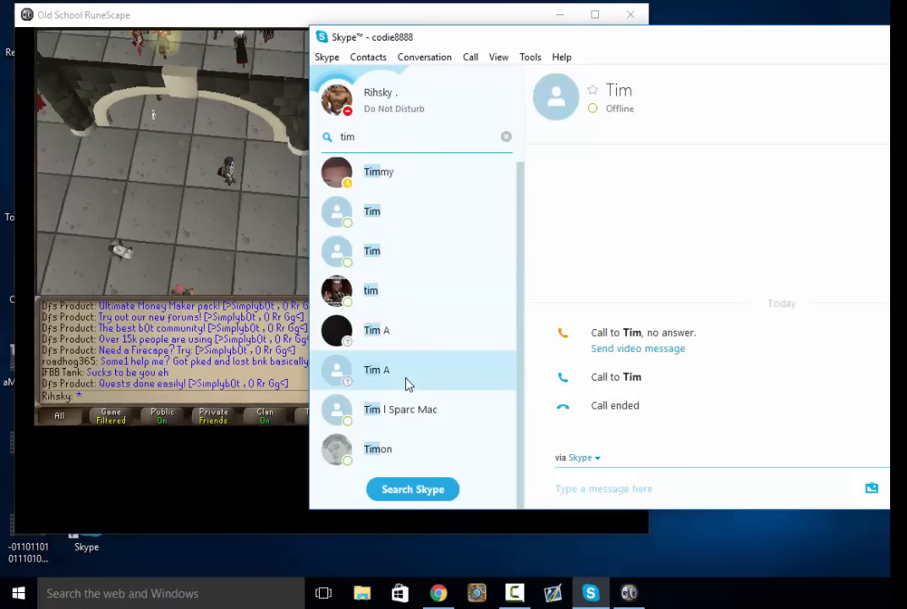
{"action": "right_click", "coordinate": [376, 369]}
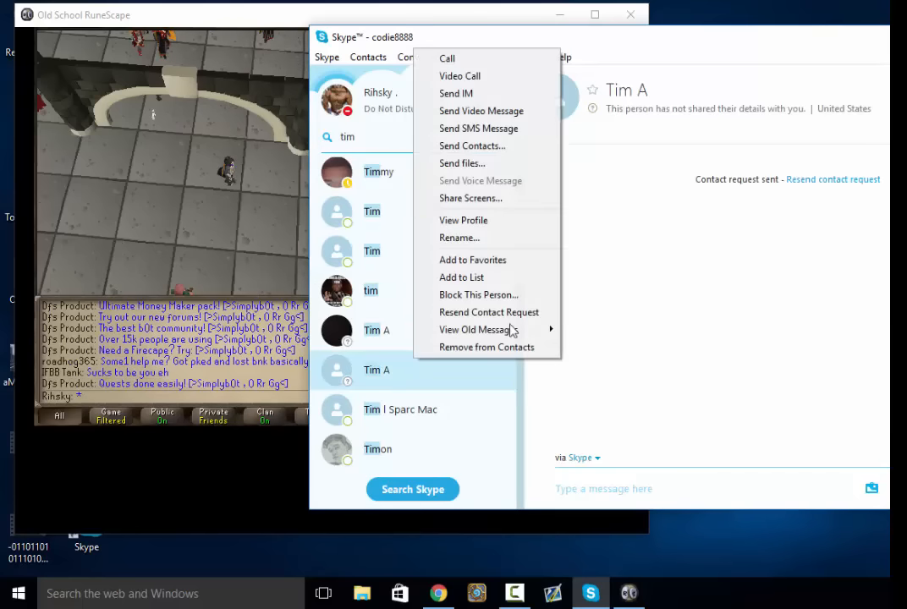
{"action": "left_click", "coordinate": [464, 220]}
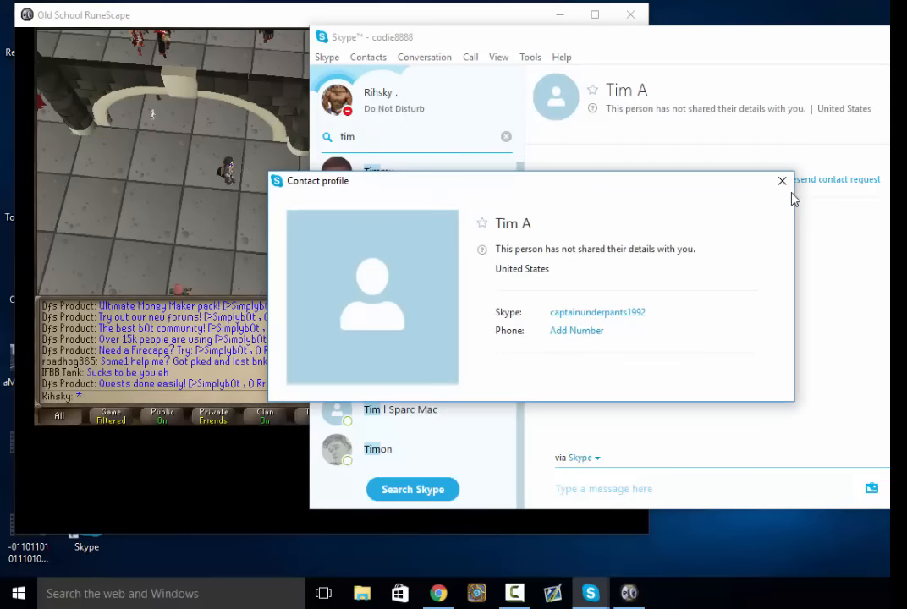
{"action": "mouse_move", "coordinate": [781, 181]}
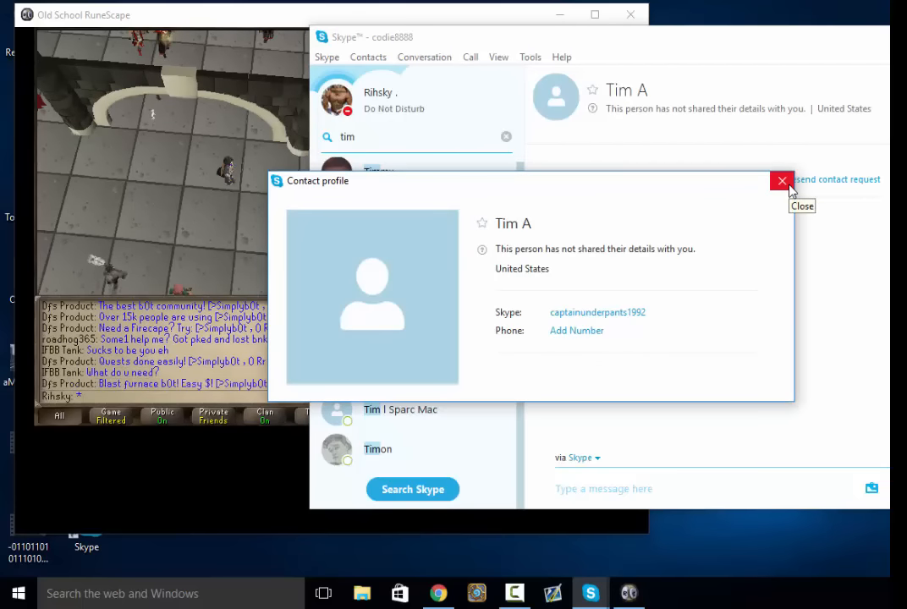
{"action": "left_click", "coordinate": [782, 182]}
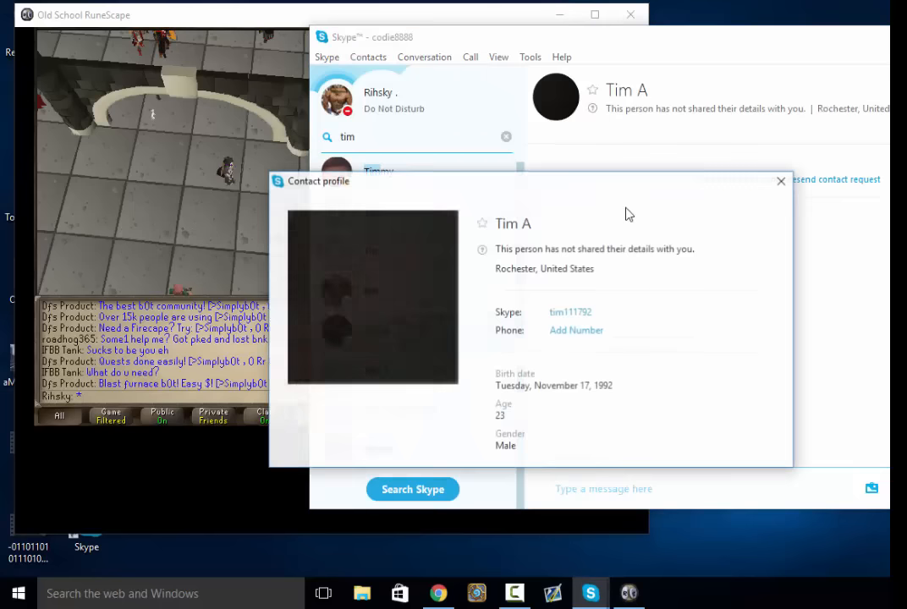
{"action": "mouse_move", "coordinate": [782, 181]}
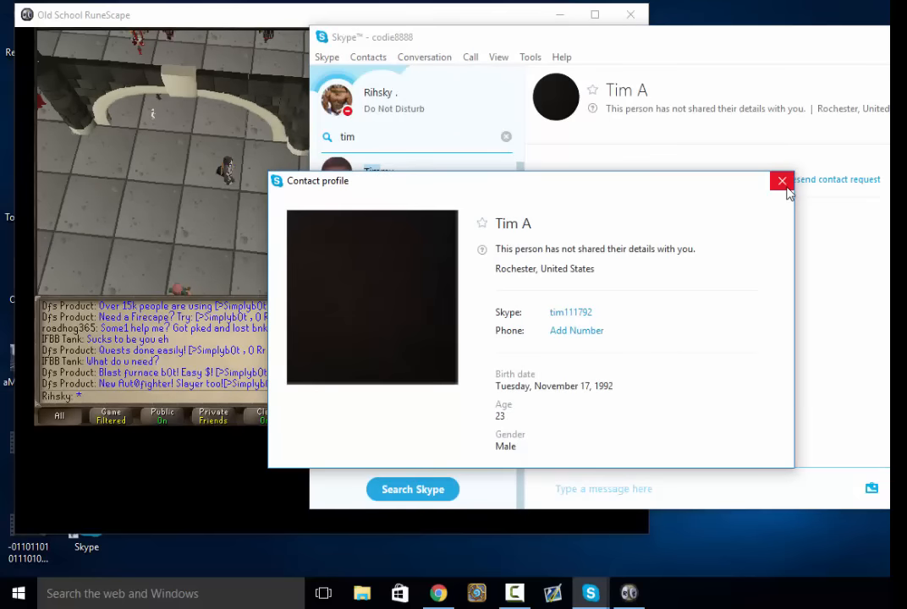
{"action": "mouse_move", "coordinate": [782, 181]}
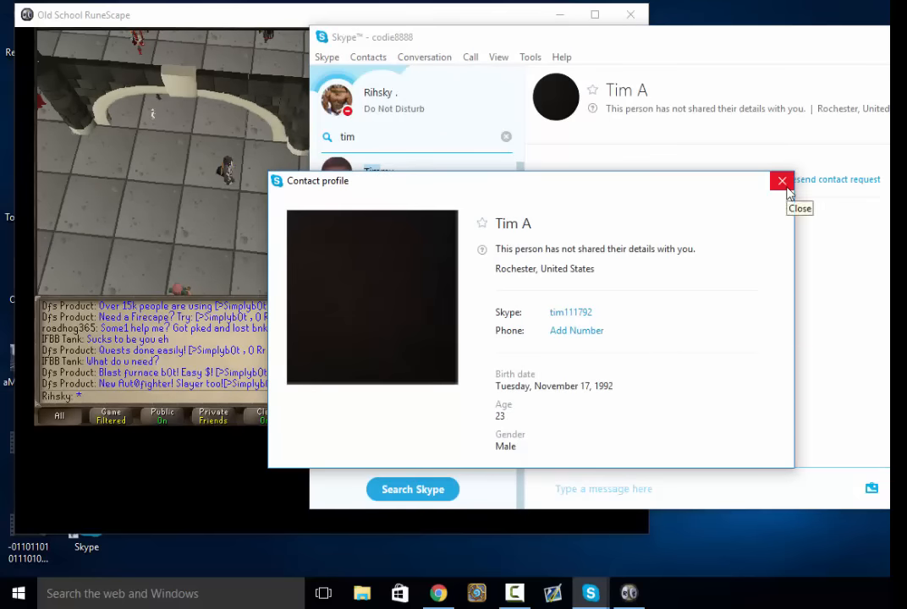
{"action": "left_click", "coordinate": [781, 181]}
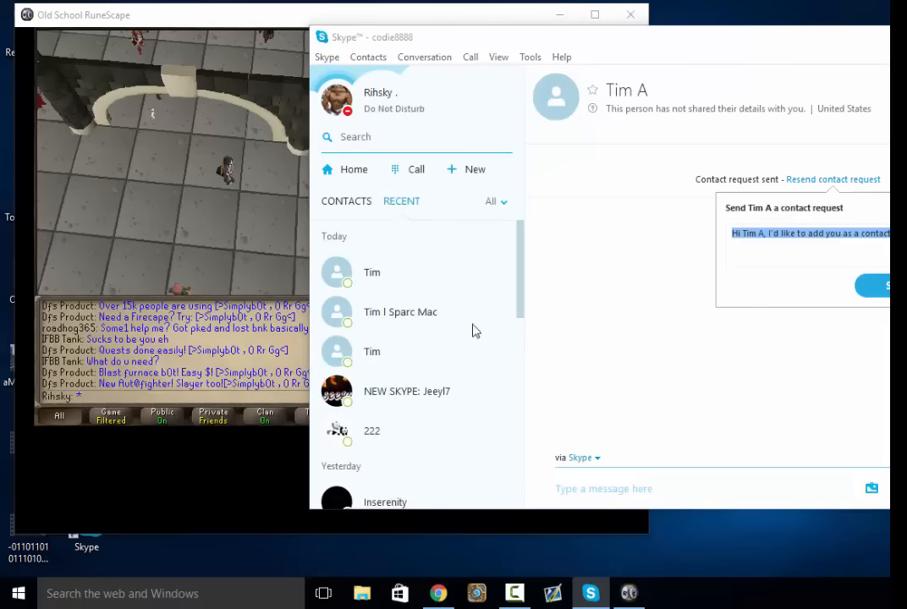
- Bring the Old School RuneScape window back to the front
{"action": "left_click", "coordinate": [880, 284]}
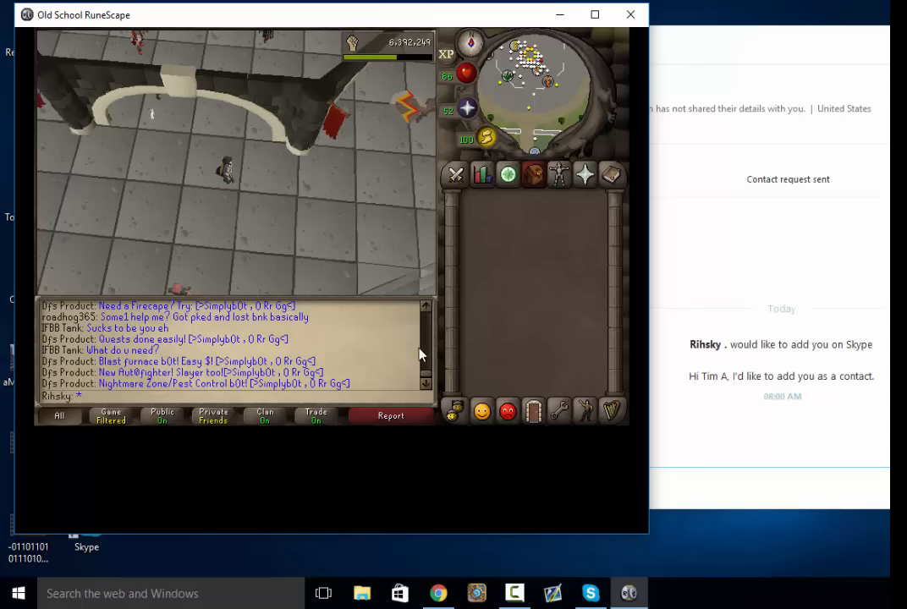
{"action": "mouse_move", "coordinate": [520, 304]}
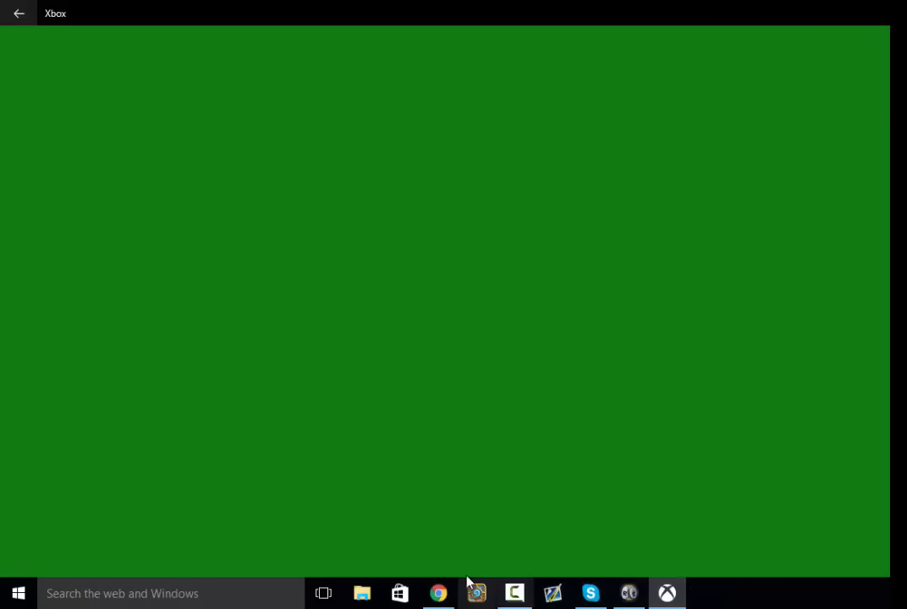
{"action": "left_click", "coordinate": [515, 592]}
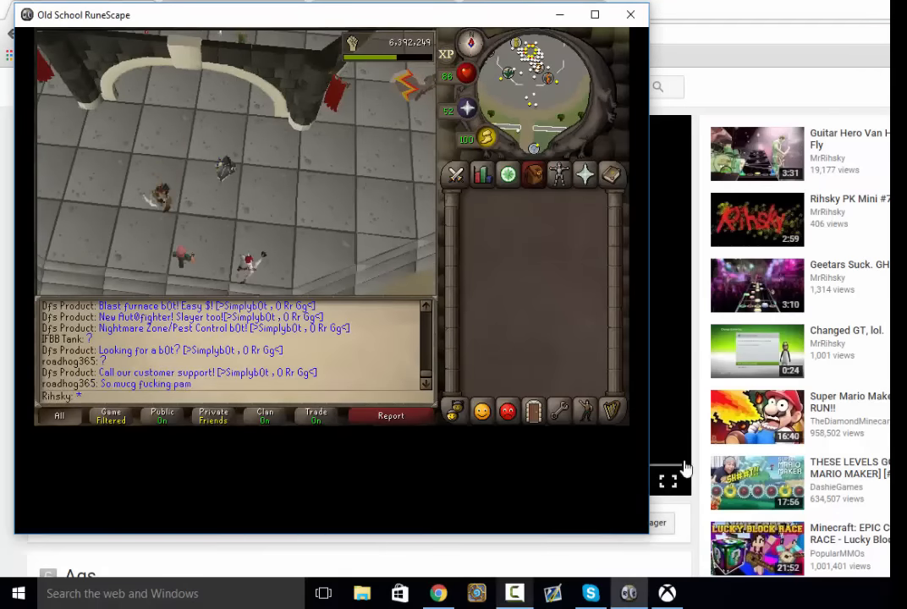
{"action": "left_click", "coordinate": [667, 593]}
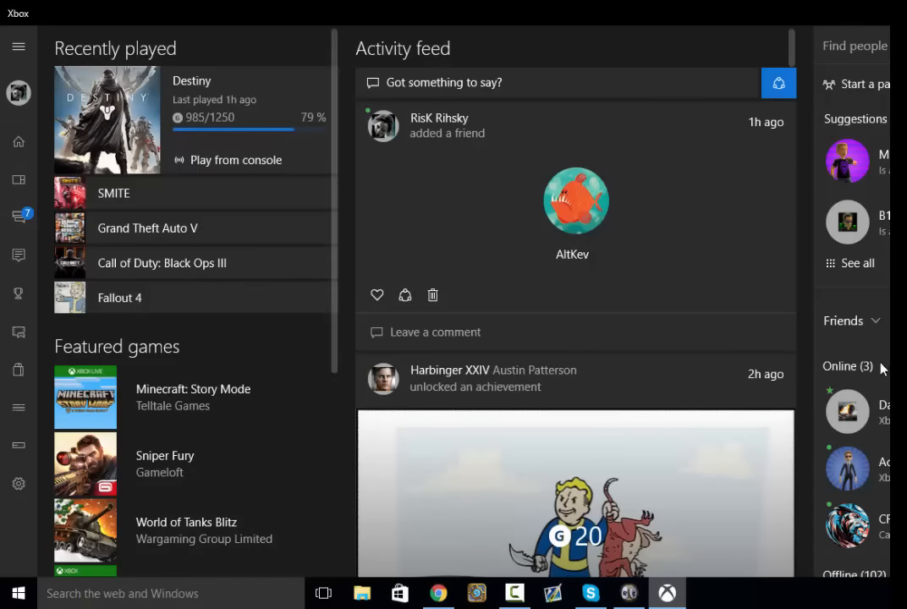
{"action": "scroll", "scroll_direction": "down", "scroll_amount": 3}
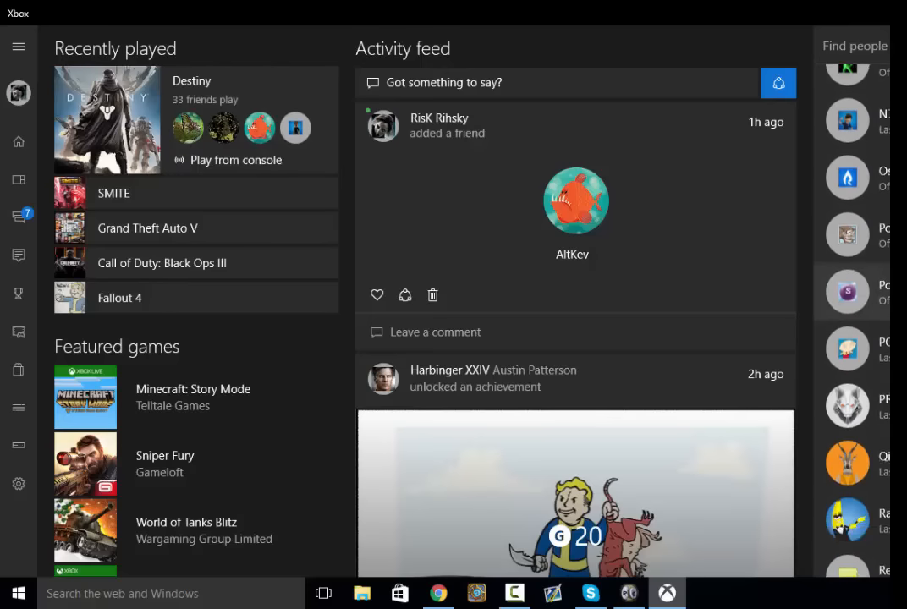
{"action": "scroll", "scroll_direction": "down", "scroll_amount": 3}
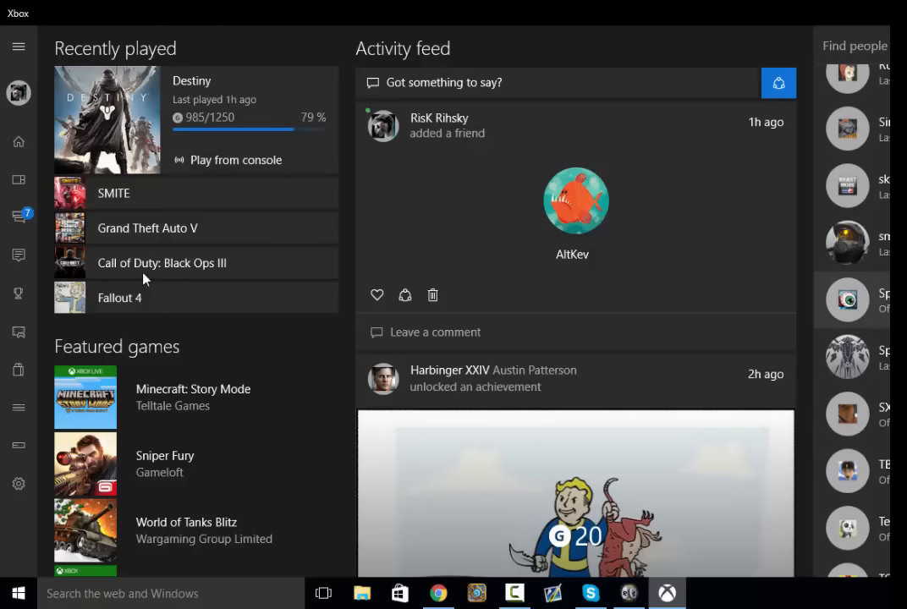
{"action": "left_click", "coordinate": [846, 301]}
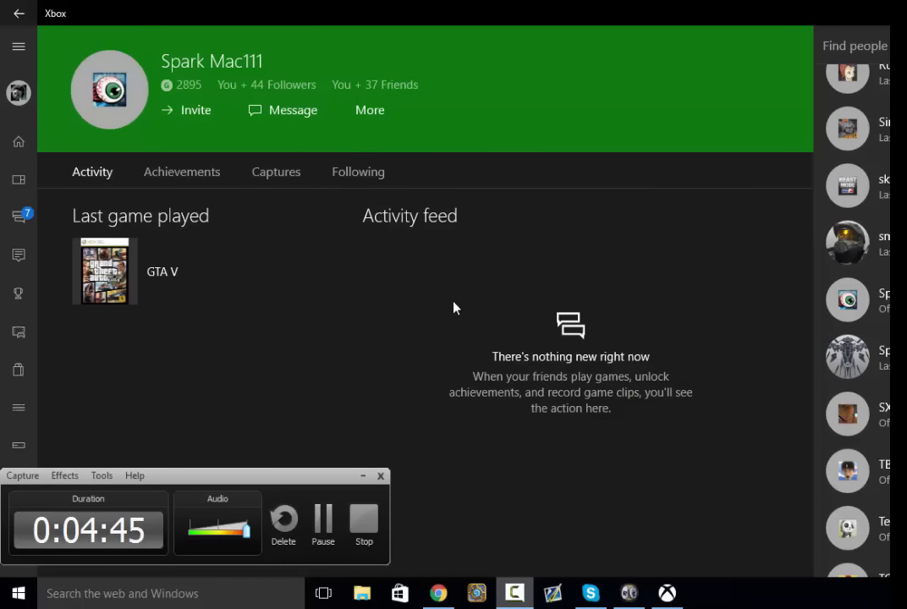
- Show Spark Mac111's Following list of friends and followed games
{"action": "left_click", "coordinate": [359, 173]}
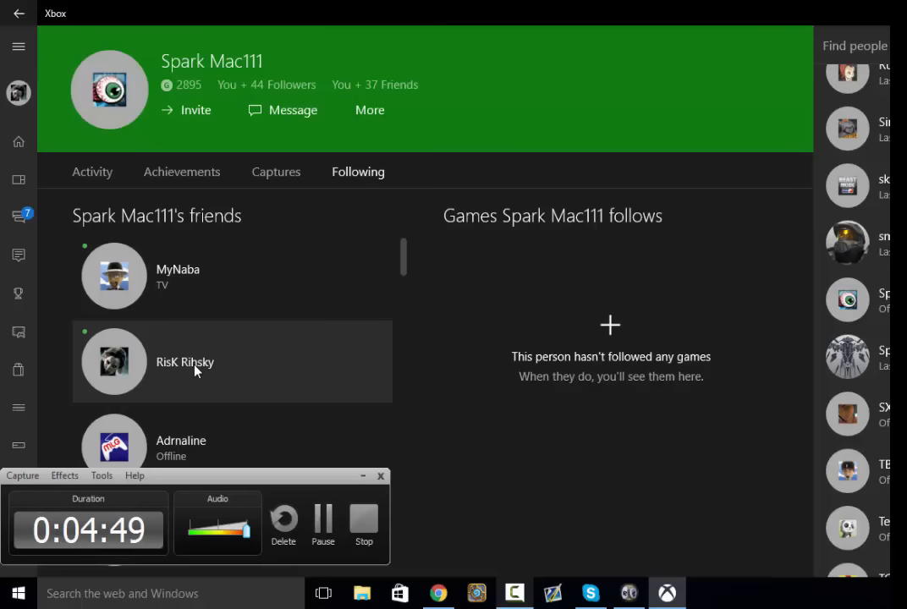
{"action": "mouse_move", "coordinate": [474, 388]}
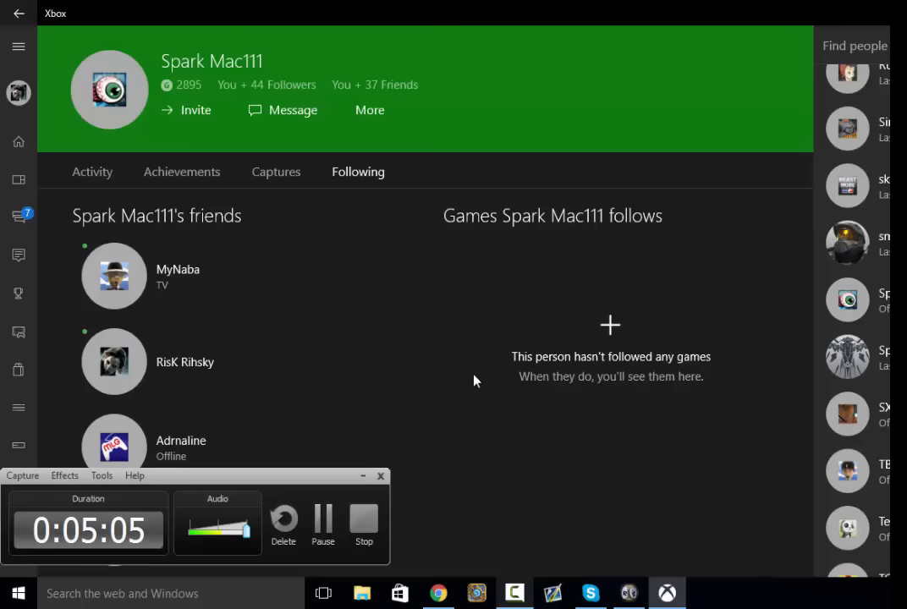
{"action": "mouse_move", "coordinate": [856, 190]}
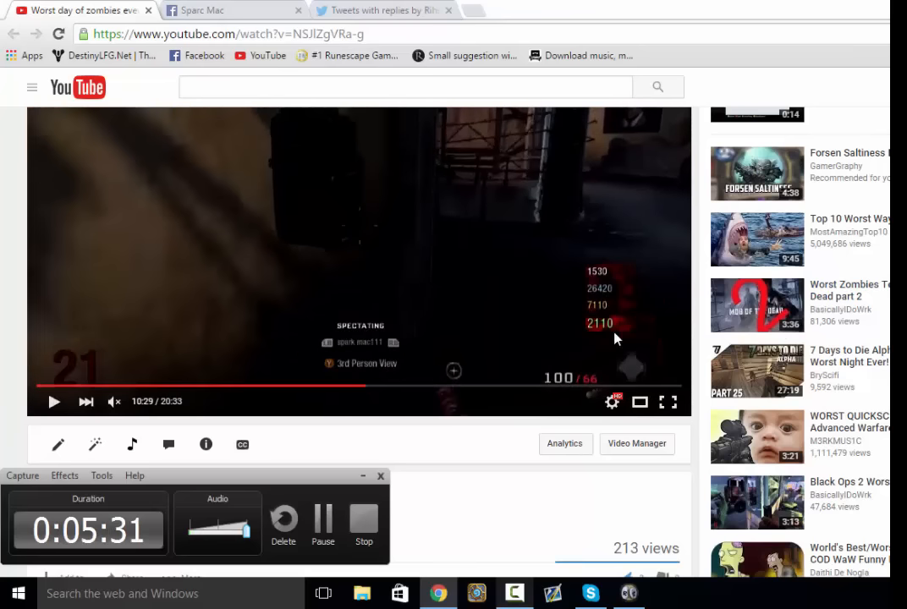
{"action": "mouse_move", "coordinate": [398, 407]}
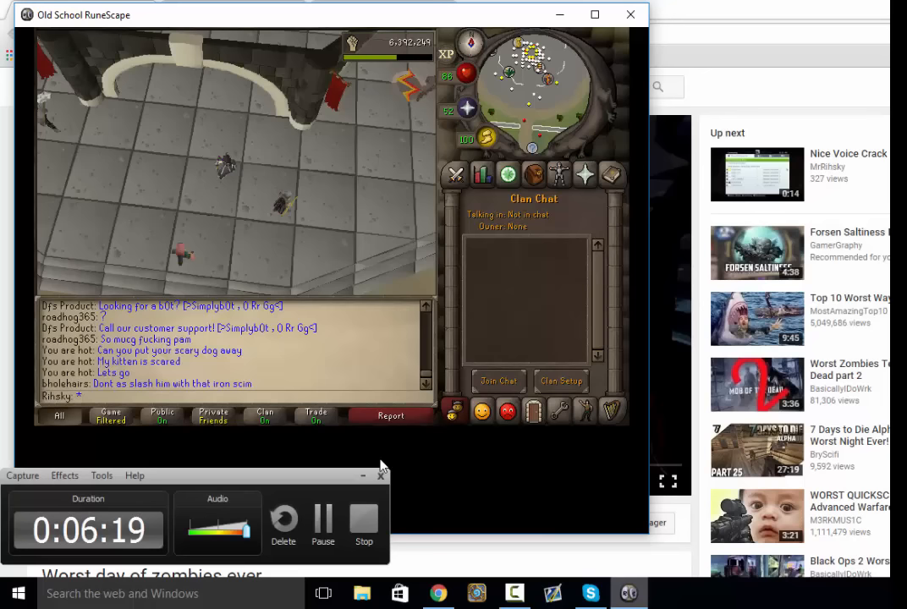
- Join and leave the Lets Pk clan channel, then return to the Chrome window
{"action": "left_click", "coordinate": [497, 381]}
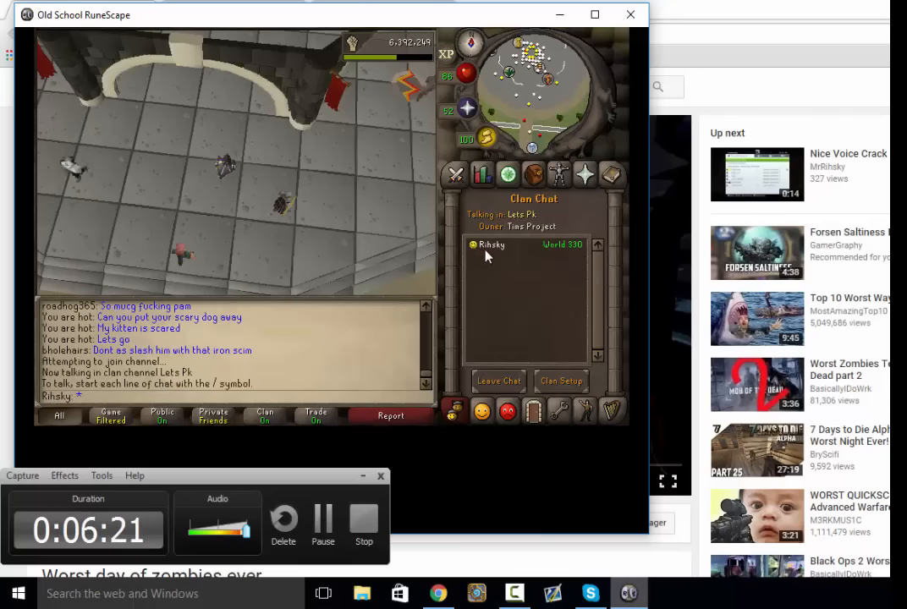
{"action": "left_click", "coordinate": [498, 381]}
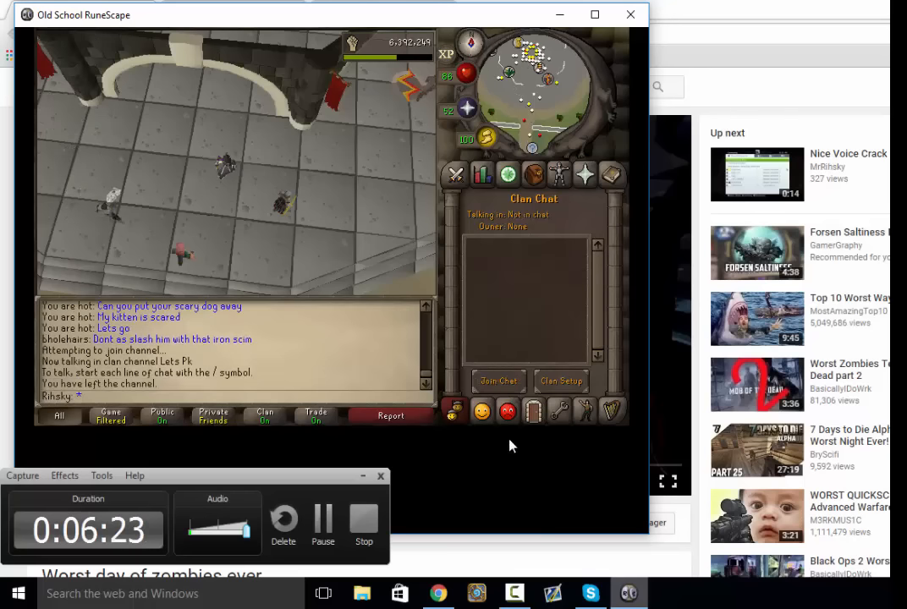
{"action": "left_click", "coordinate": [437, 592]}
{"action": "type", "text": "twit"}
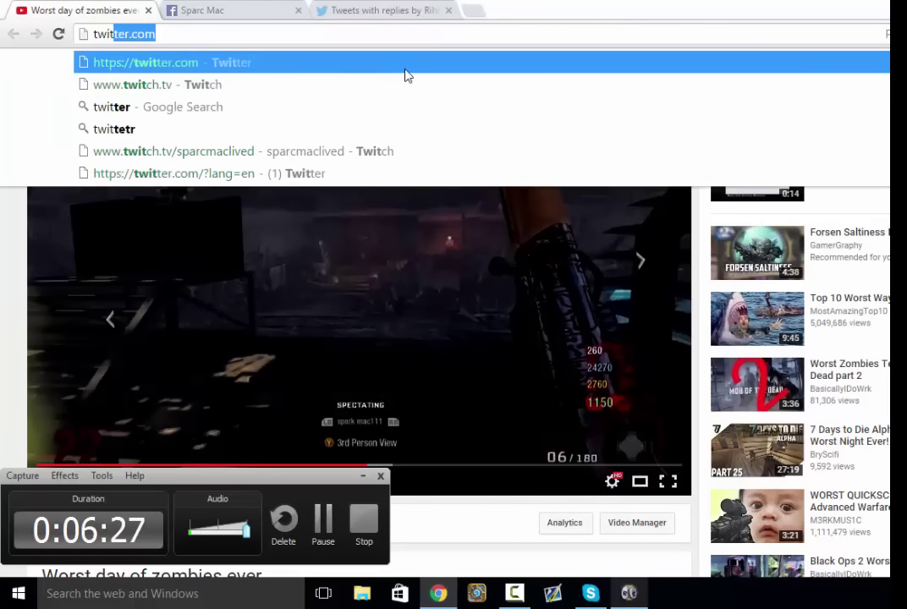
{"action": "left_click", "coordinate": [132, 85]}
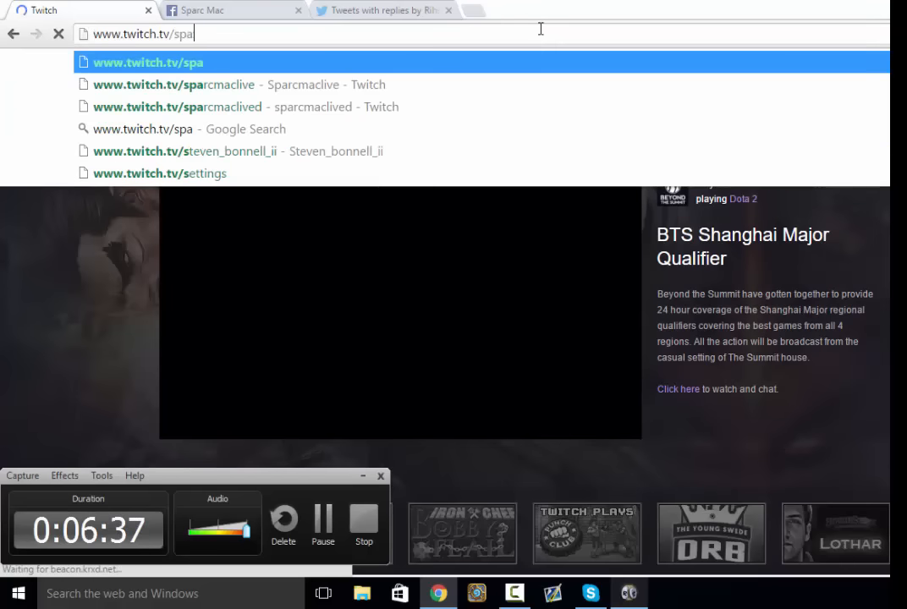
{"action": "type", "text": "rcmaclived"}
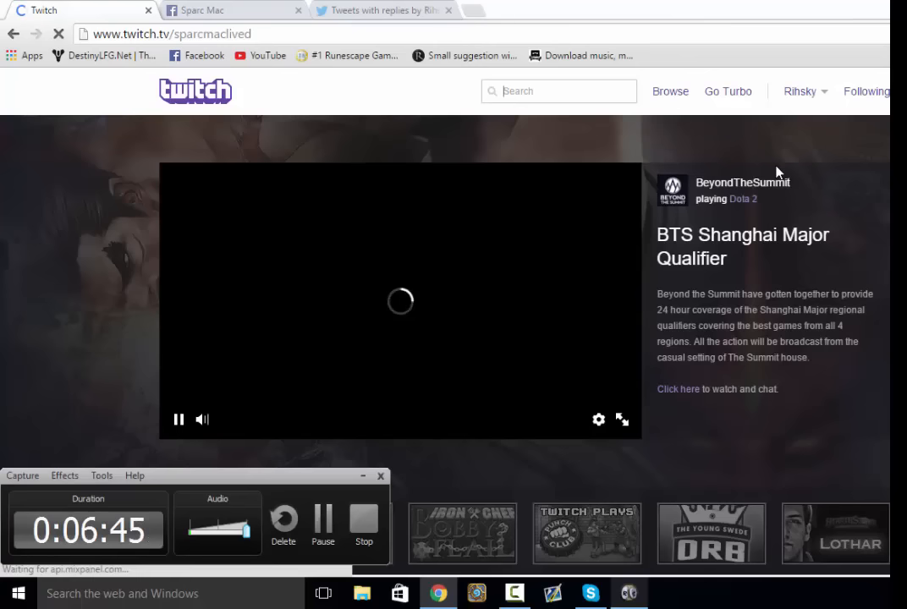
{"action": "mouse_move", "coordinate": [736, 265]}
{"action": "type", "text": "stiil m,u"}
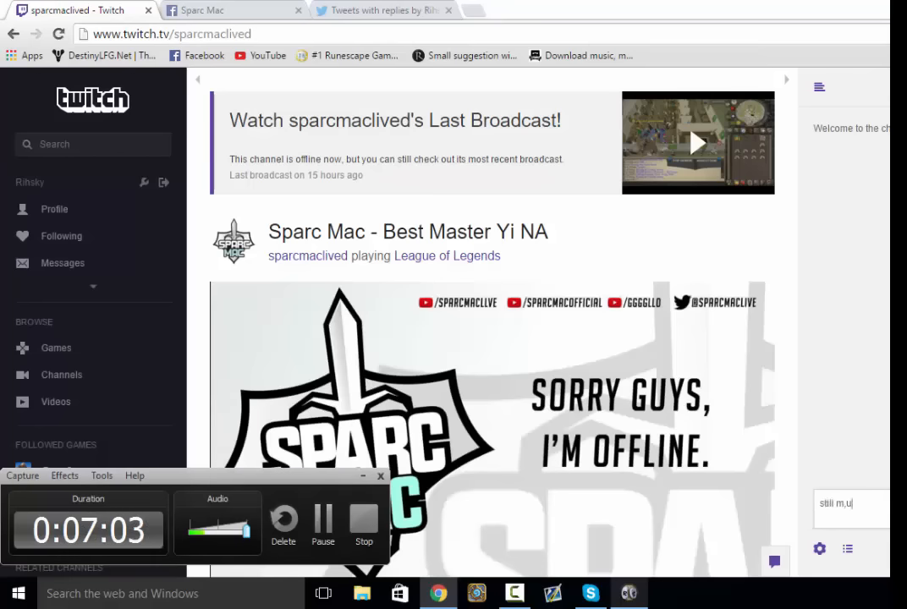
- Post 'still muted' in sparcmaclived's chat and close the Twitter replies tab
{"action": "key", "text": "Return"}
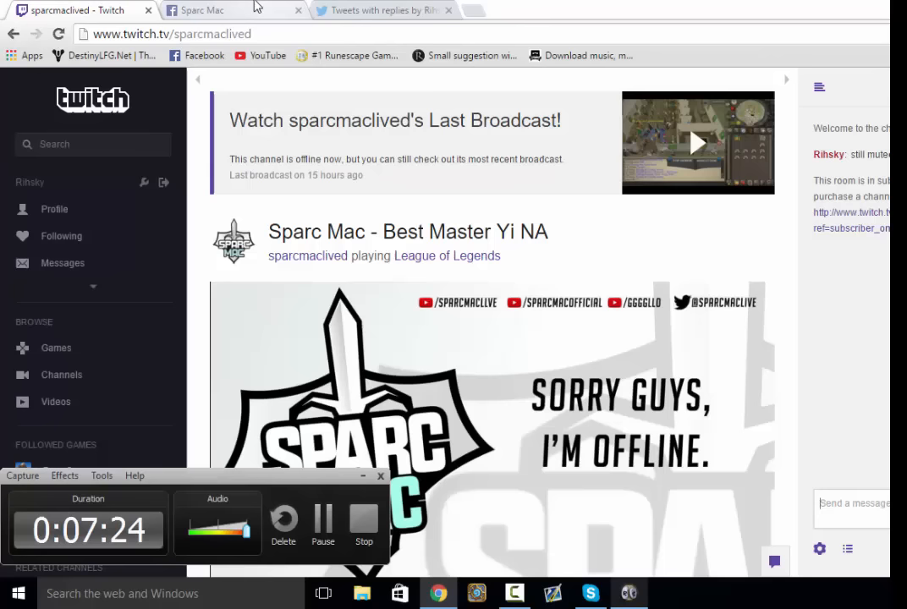
{"action": "mouse_move", "coordinate": [279, 10]}
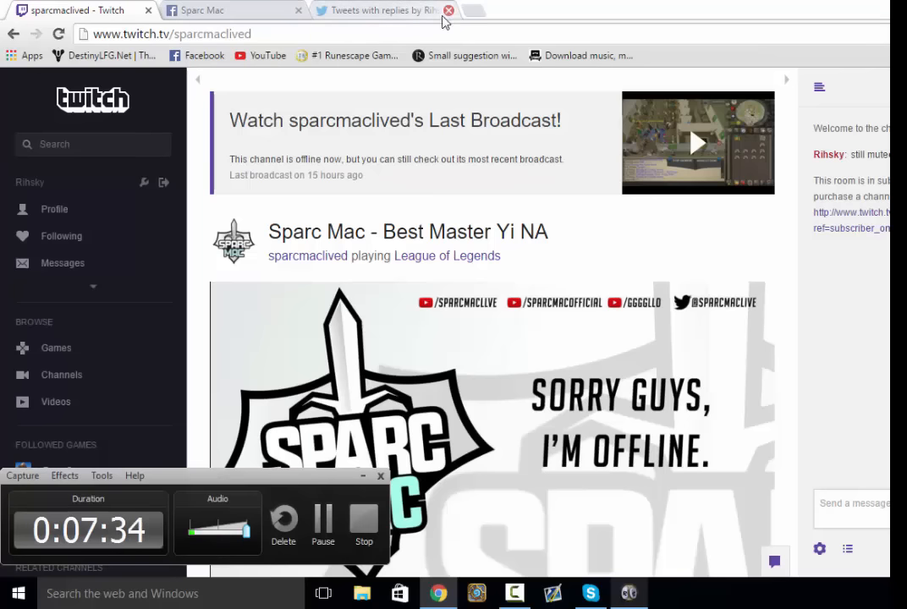
{"action": "left_click", "coordinate": [450, 10]}
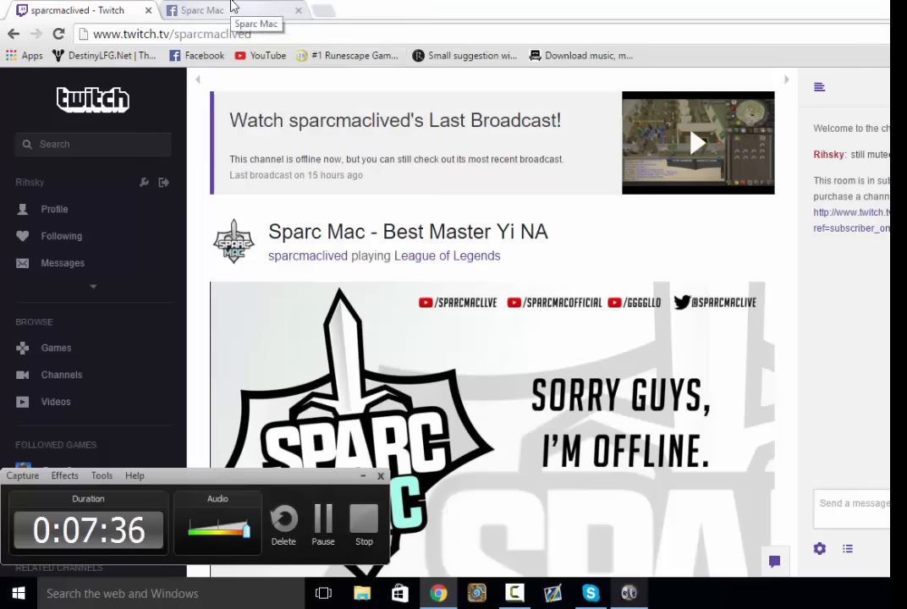
- Read through Sparc Mac's Facebook post about Tim, then return to RuneScape
{"action": "left_click", "coordinate": [203, 10]}
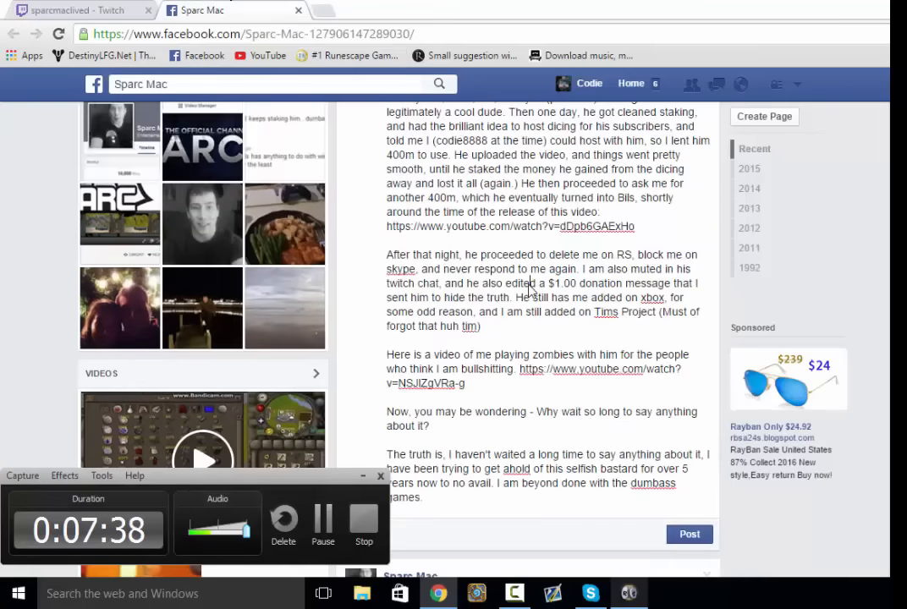
{"action": "scroll", "scroll_direction": "up", "scroll_amount": 3}
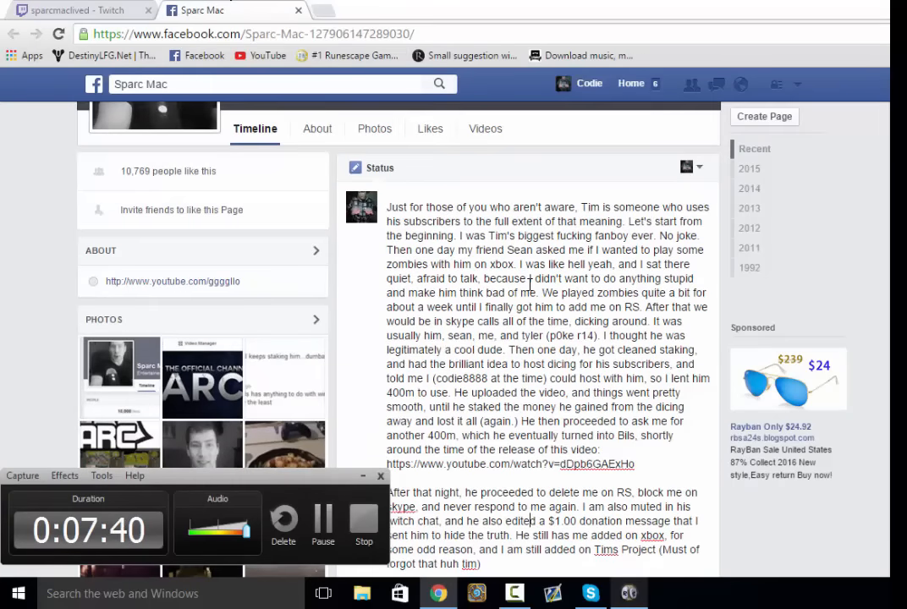
{"action": "scroll", "scroll_direction": "down", "scroll_amount": 3}
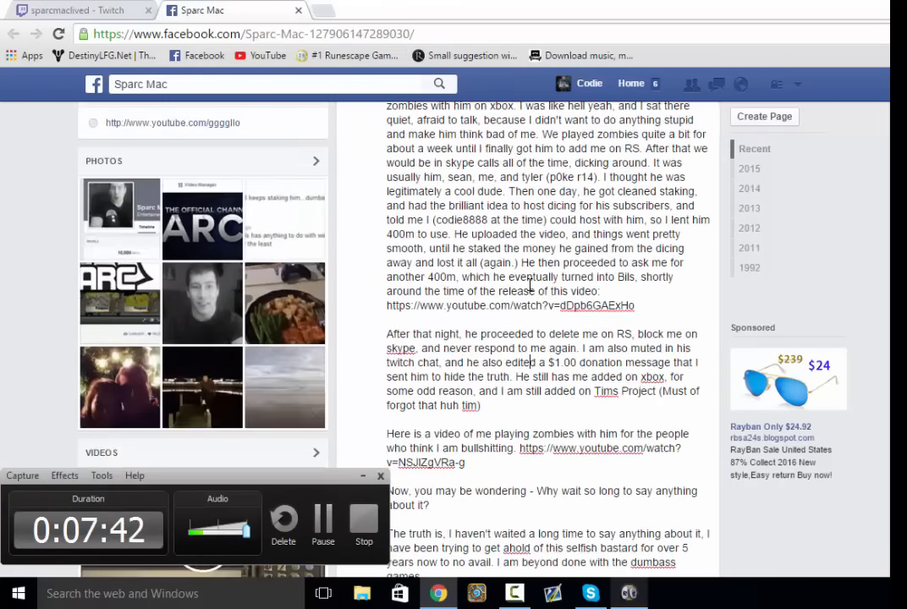
{"action": "scroll", "scroll_direction": "down", "scroll_amount": 3}
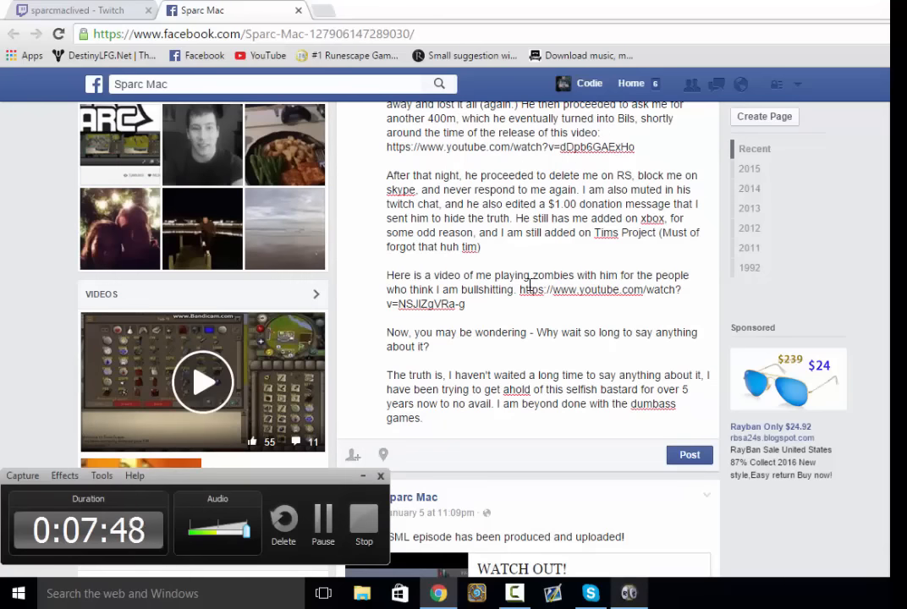
{"action": "scroll", "scroll_direction": "up", "scroll_amount": 3}
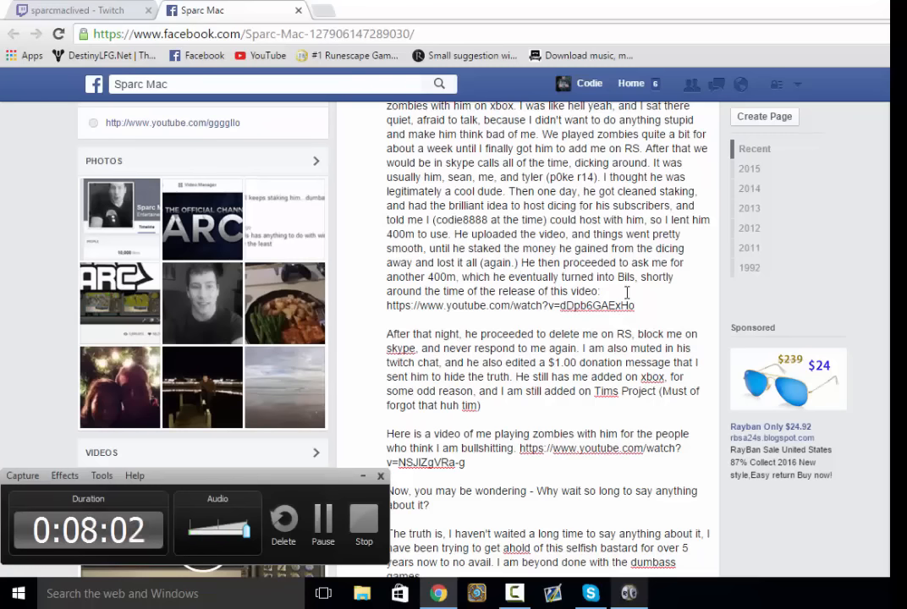
{"action": "scroll", "scroll_direction": "down", "scroll_amount": 3}
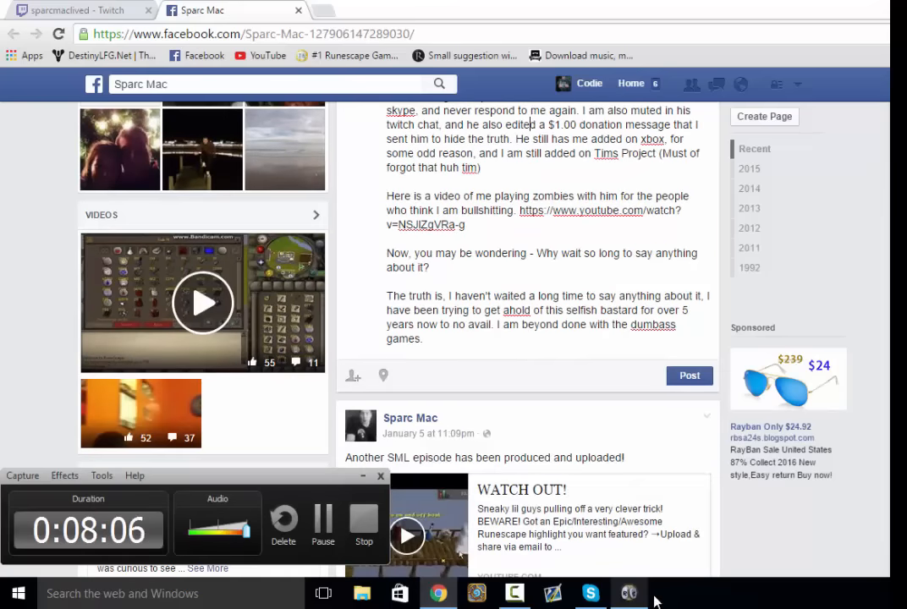
{"action": "left_click", "coordinate": [629, 592]}
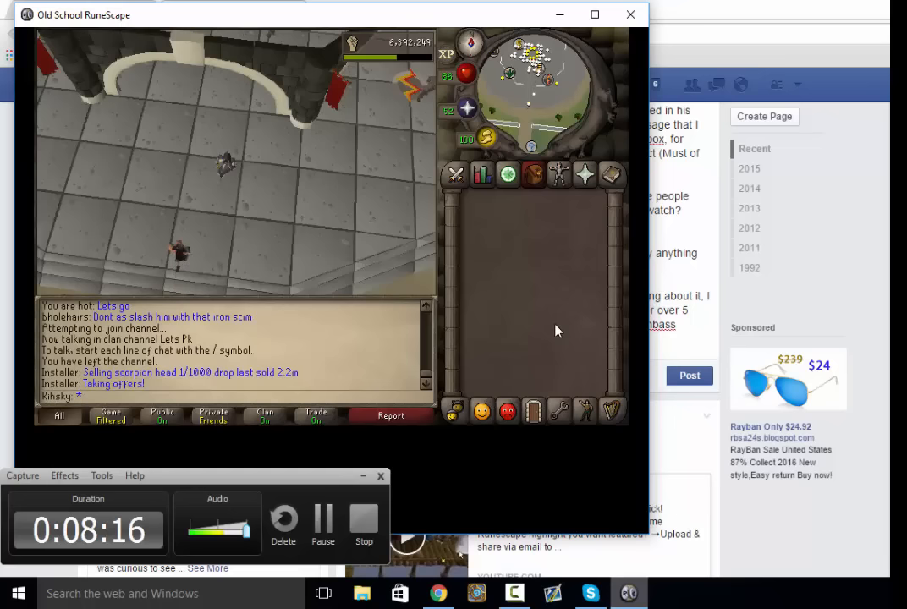
{"action": "mouse_move", "coordinate": [535, 342]}
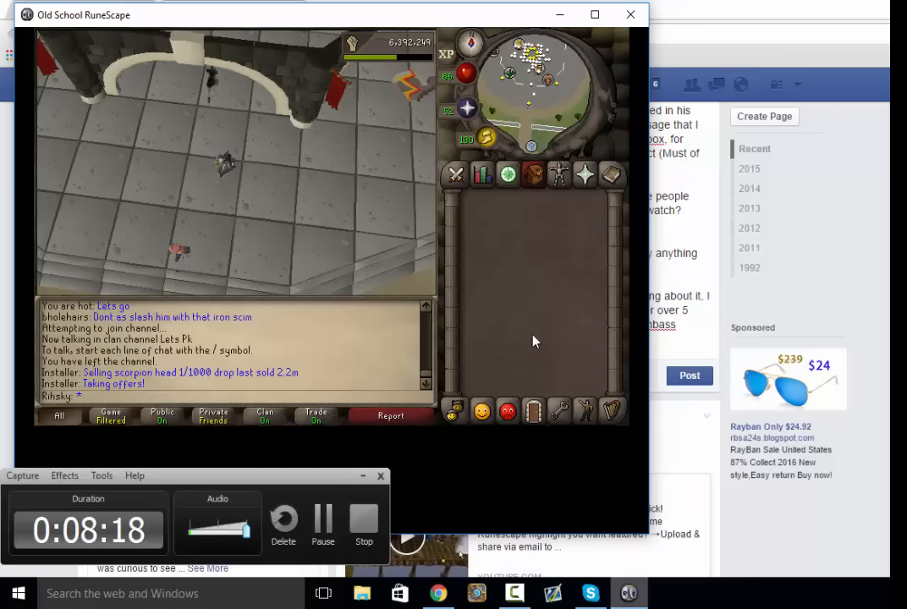